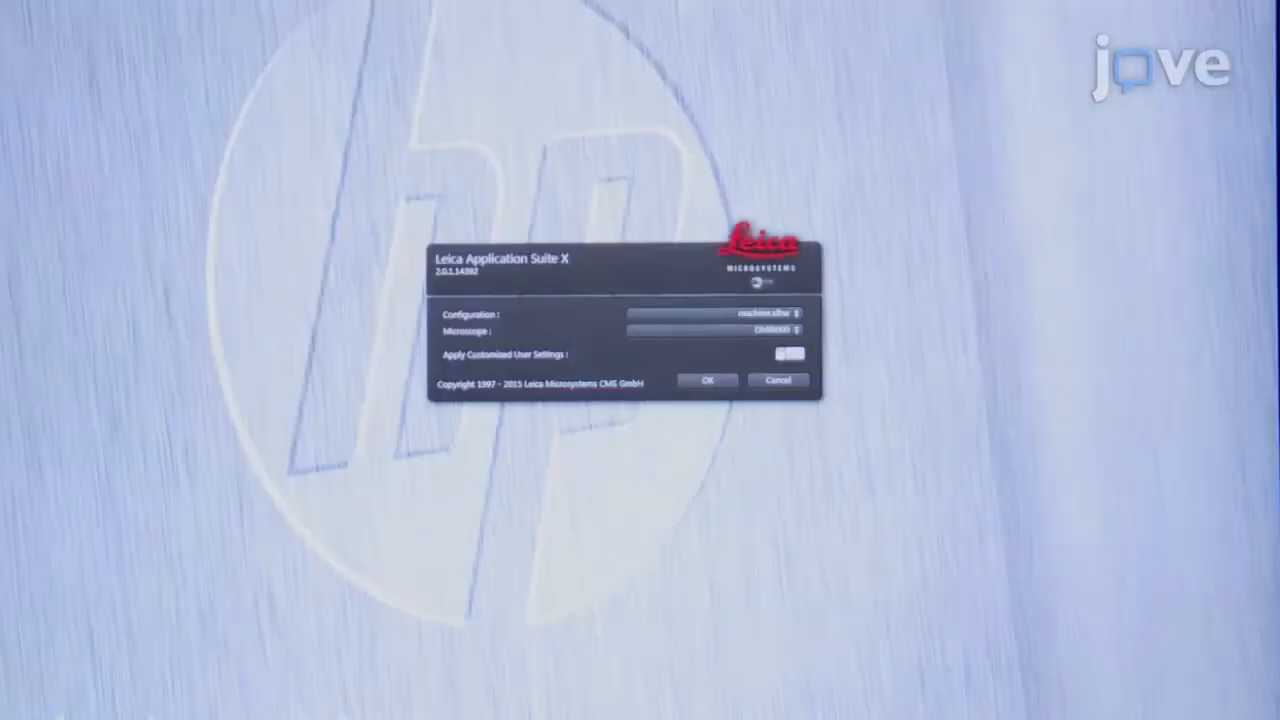
Step: Accept the startup configuration and bring up the Configuration workspace with Hardware Settings
{"action": "left_click", "coordinate": [708, 380]}
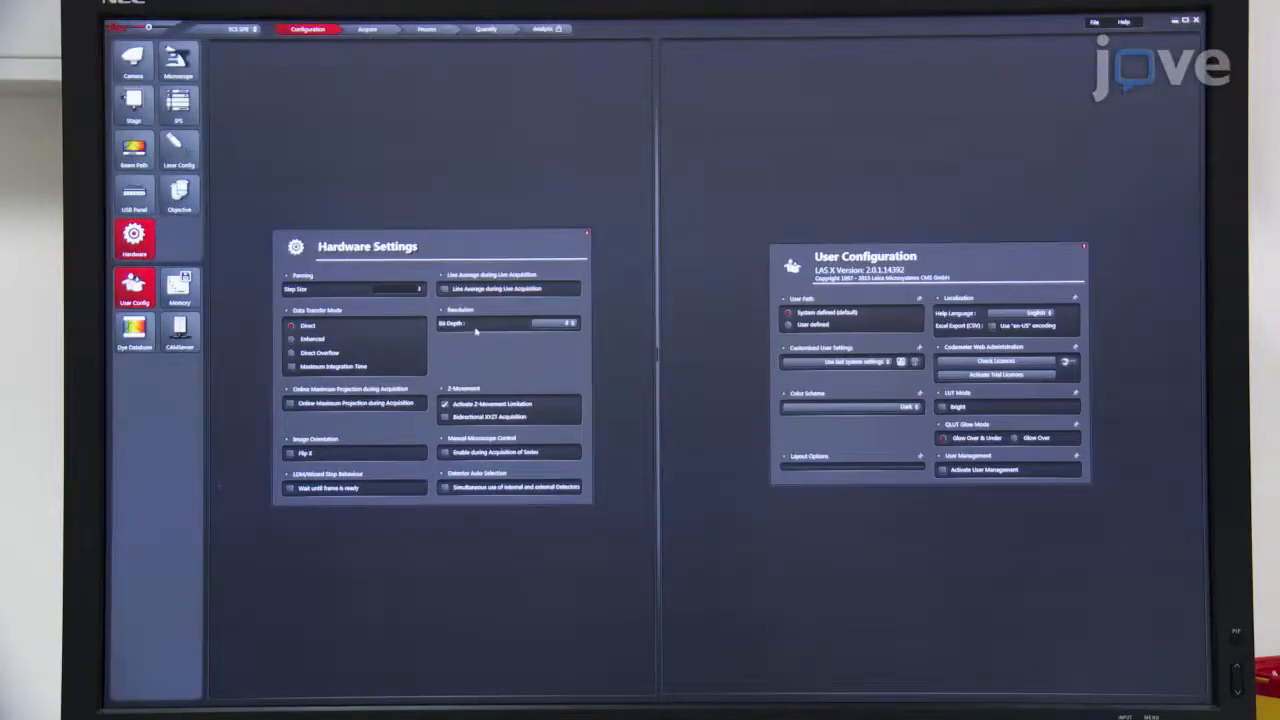
{"action": "left_click", "coordinate": [556, 324]}
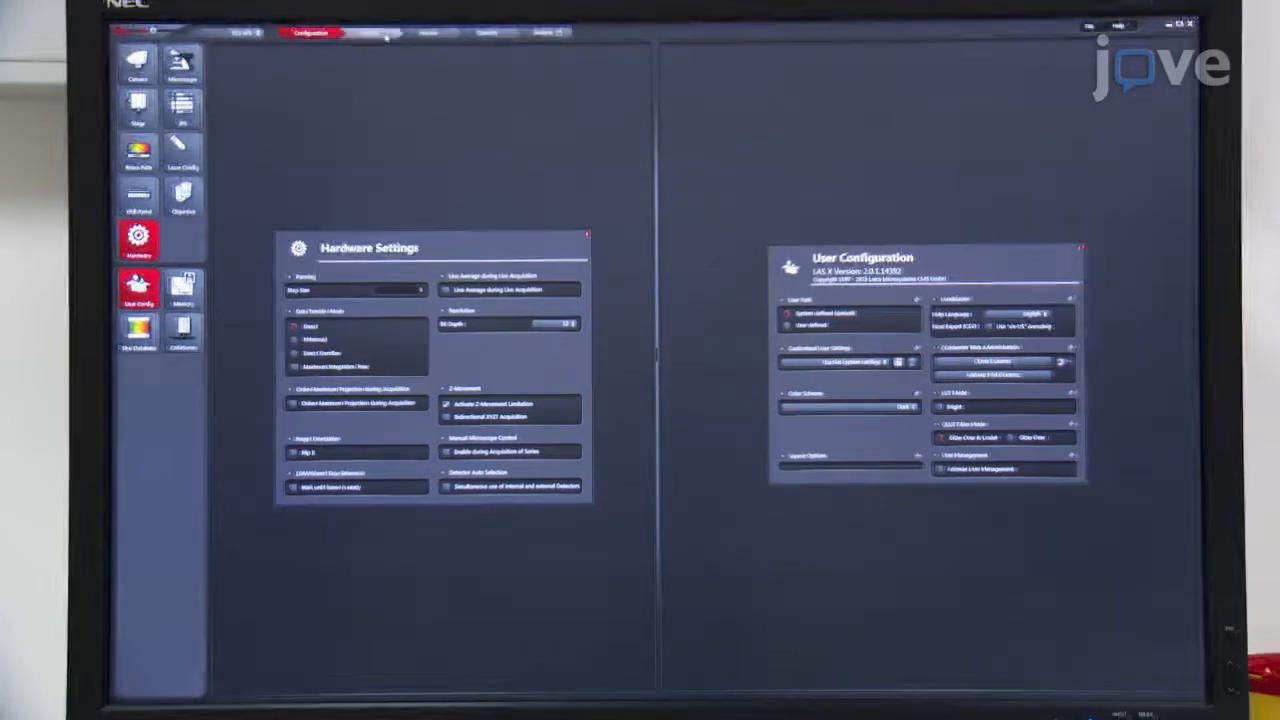
Step: Switch to the Acquire workspace and add a second sequential scan setting (Seq 2)
{"action": "left_click", "coordinate": [368, 32]}
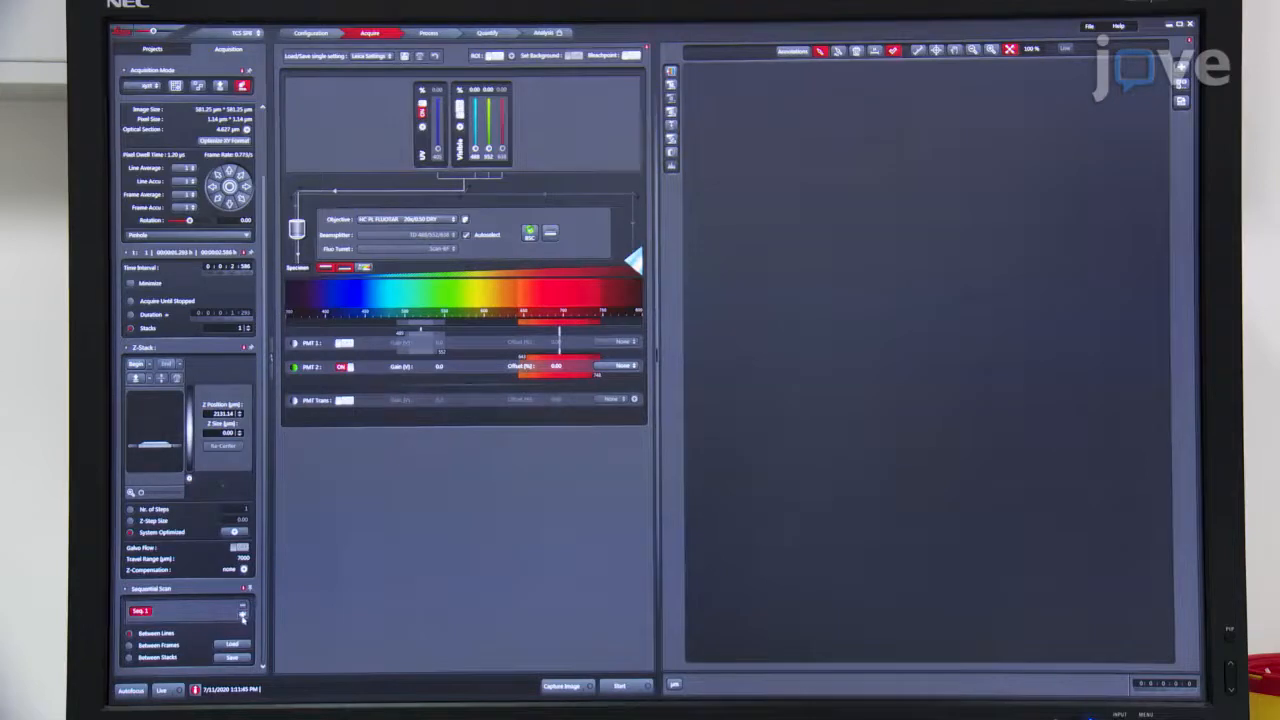
{"action": "left_click", "coordinate": [242, 610]}
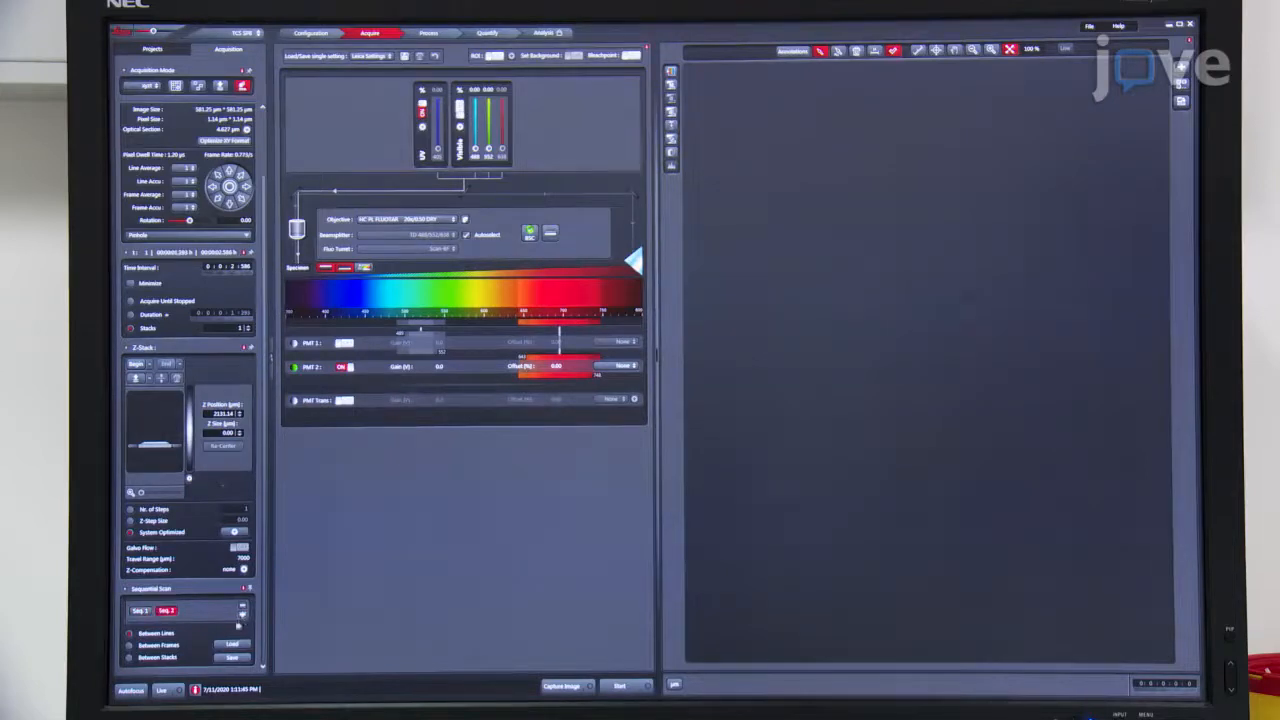